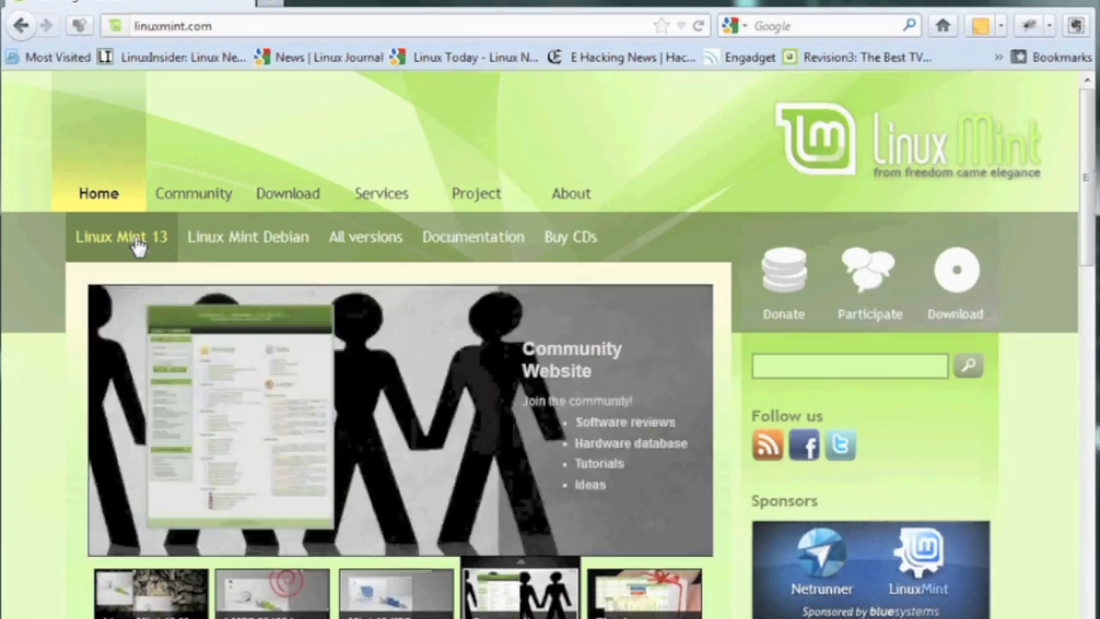
Reach the Linux Mint 13 Maya page's download links table for MATE and Cinnamon editions.
{"action": "left_click", "coordinate": [120, 237]}
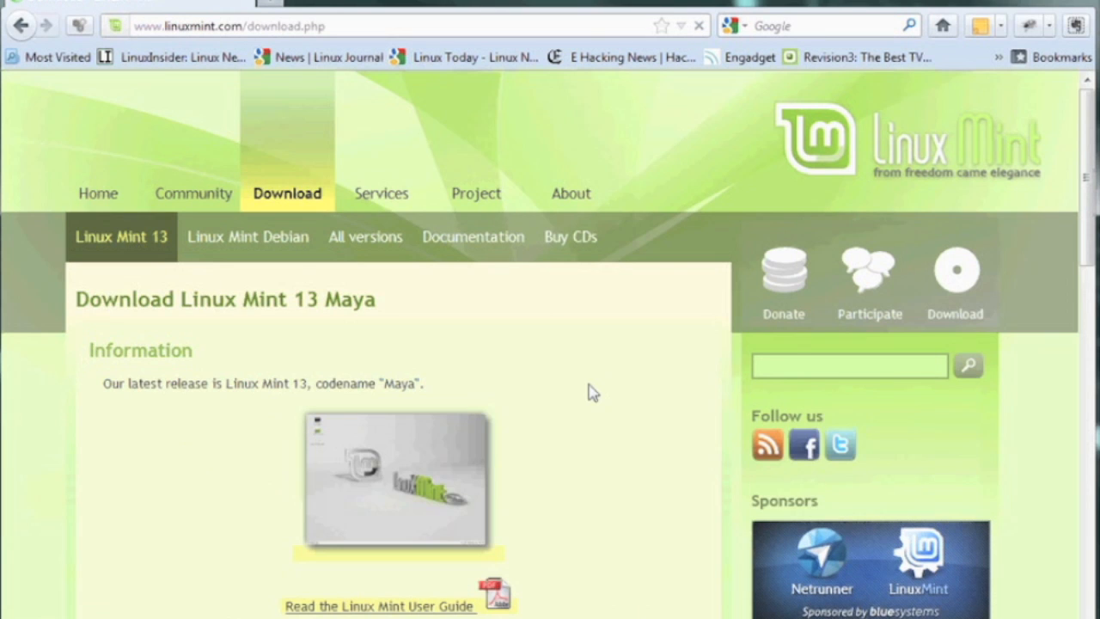
{"action": "scroll", "scroll_direction": "down", "scroll_amount": 3}
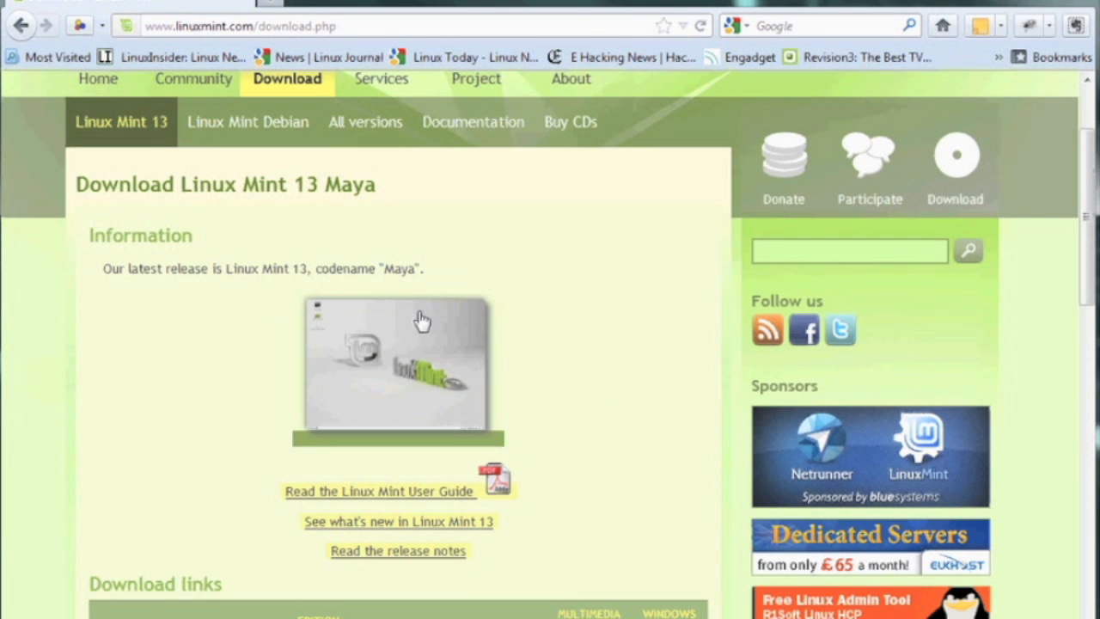
{"action": "mouse_move", "coordinate": [626, 385]}
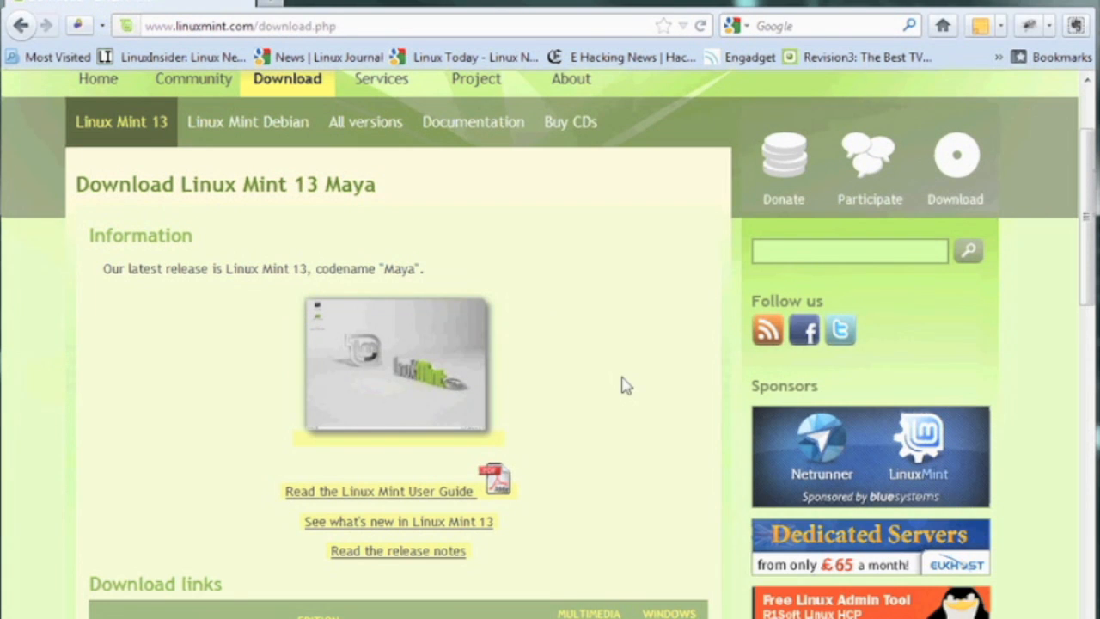
{"action": "scroll", "scroll_direction": "down", "scroll_amount": 3}
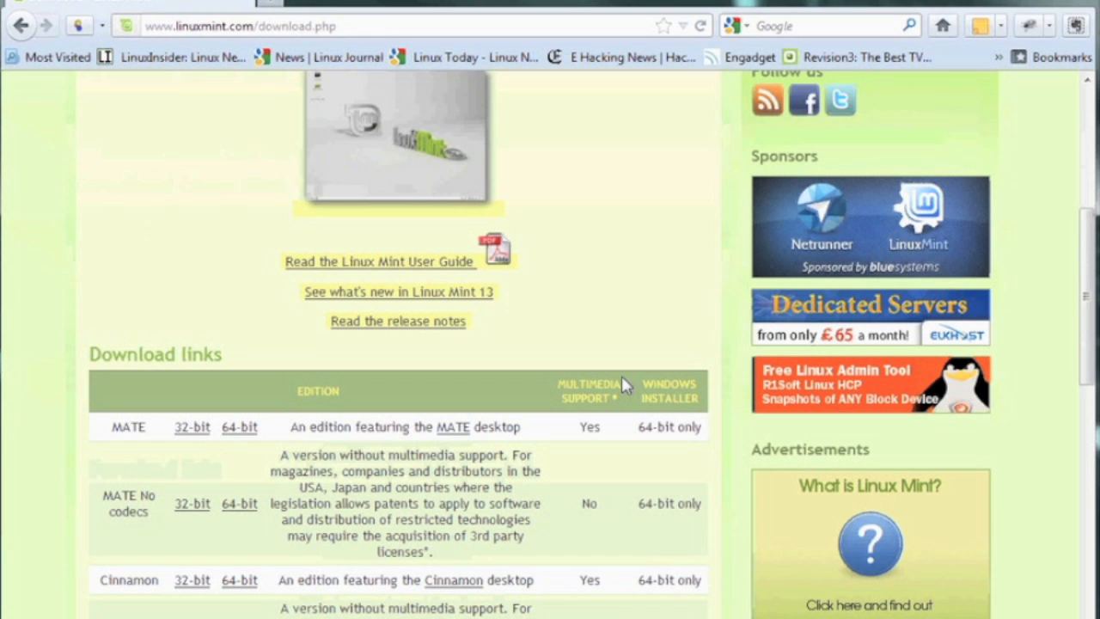
{"action": "scroll", "scroll_direction": "down", "scroll_amount": 3}
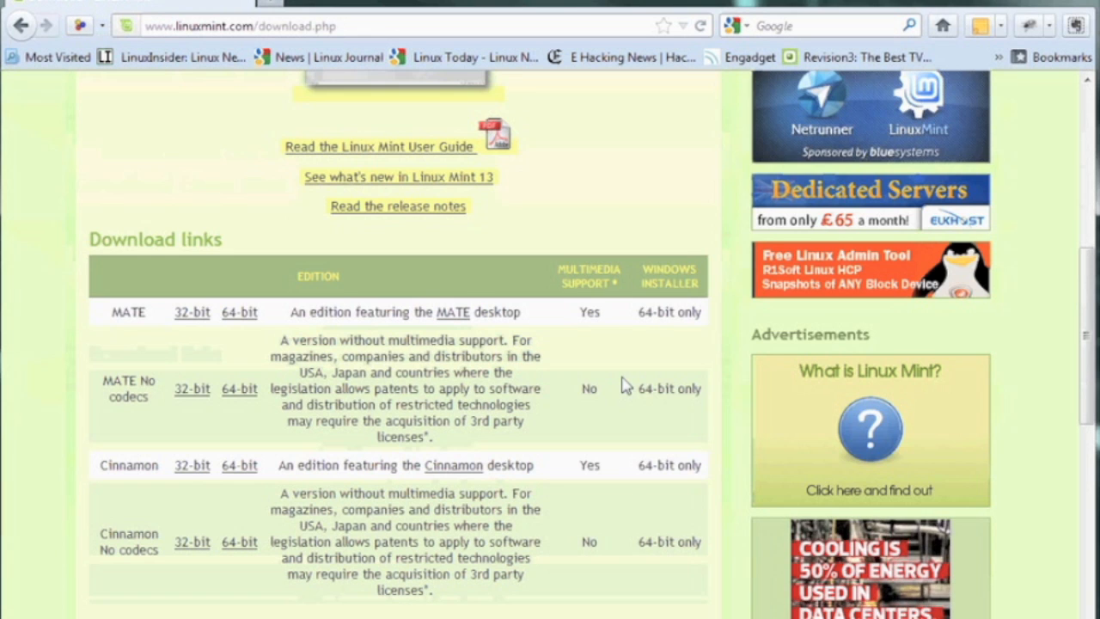
{"action": "scroll", "scroll_direction": "down", "scroll_amount": 3}
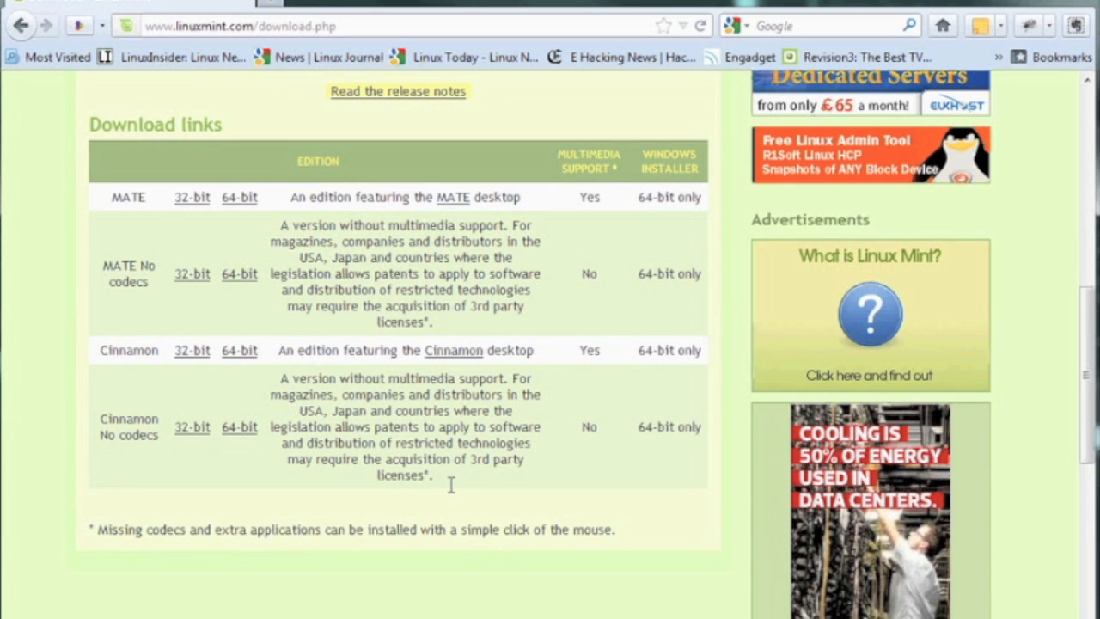
{"action": "mouse_move", "coordinate": [232, 361]}
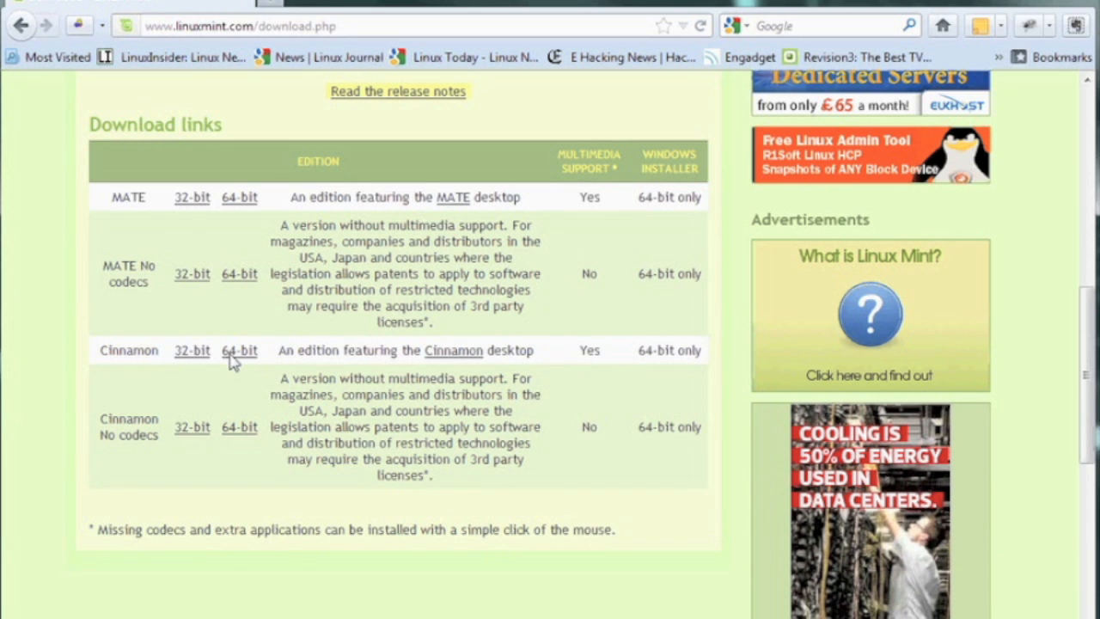
Go to the MATE 64-bit edition page and look through its primary download mirrors by country.
{"action": "left_click", "coordinate": [239, 196]}
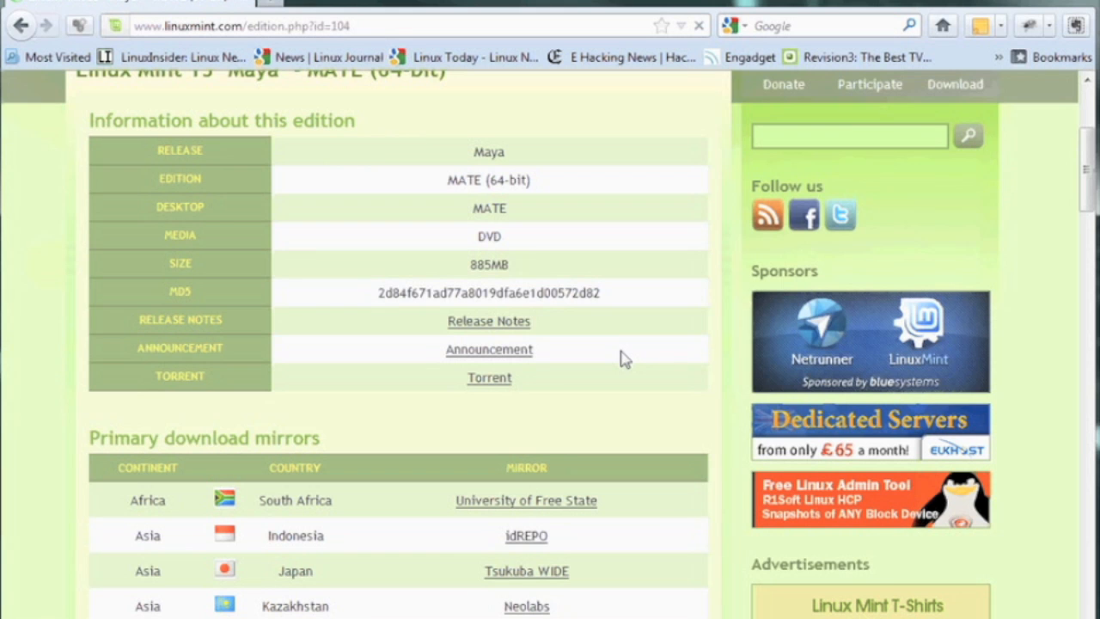
{"action": "scroll", "scroll_direction": "up", "scroll_amount": 3}
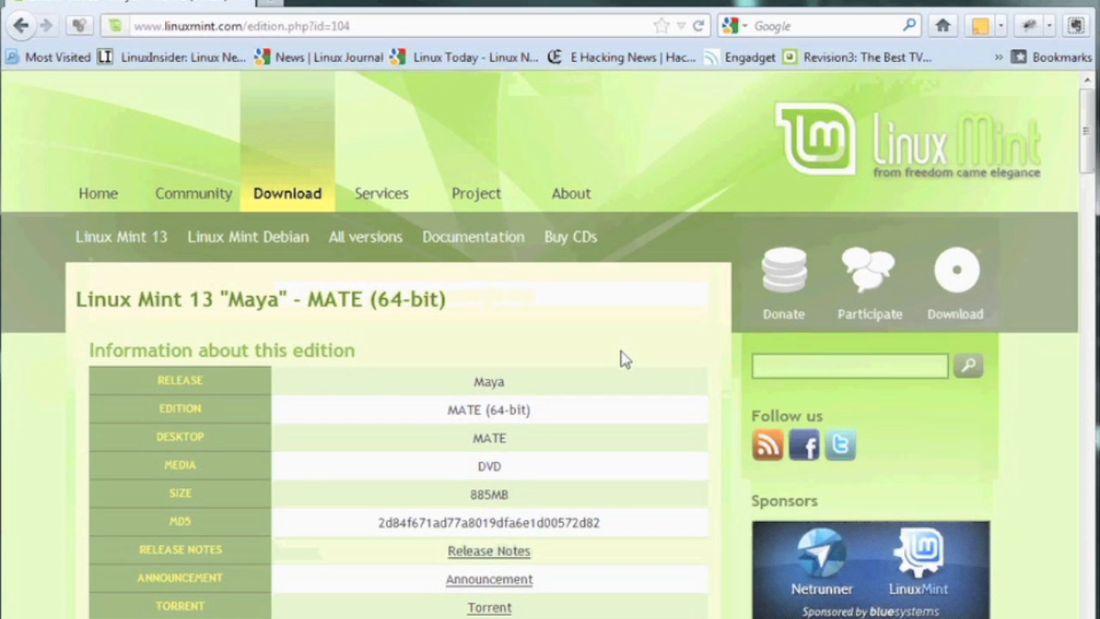
{"action": "scroll", "scroll_direction": "down", "scroll_amount": 3}
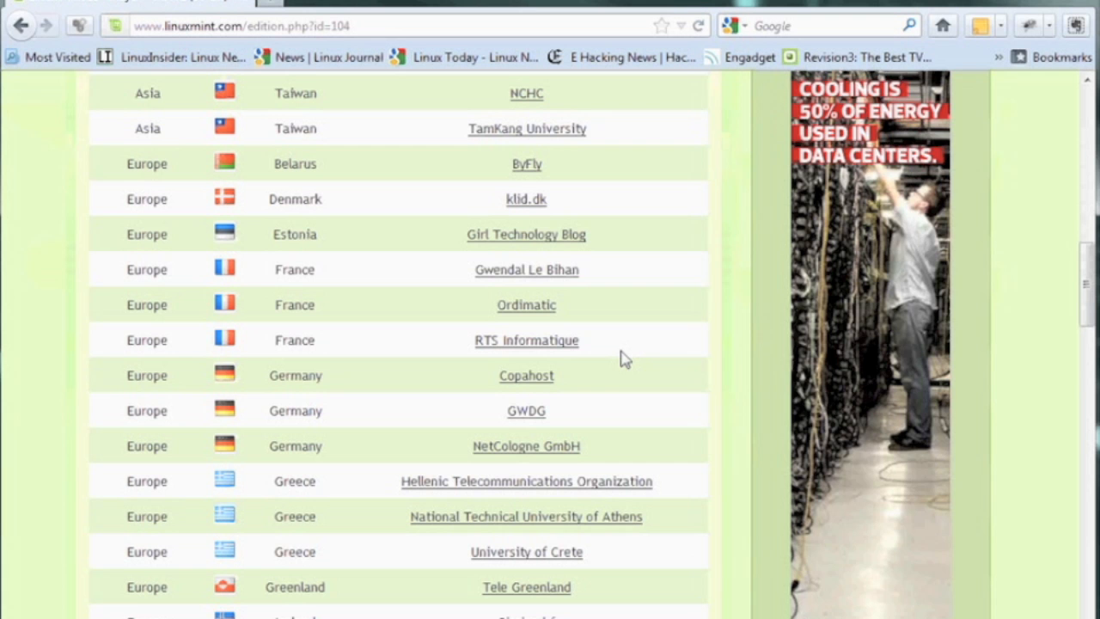
{"action": "scroll", "scroll_direction": "down", "scroll_amount": 3}
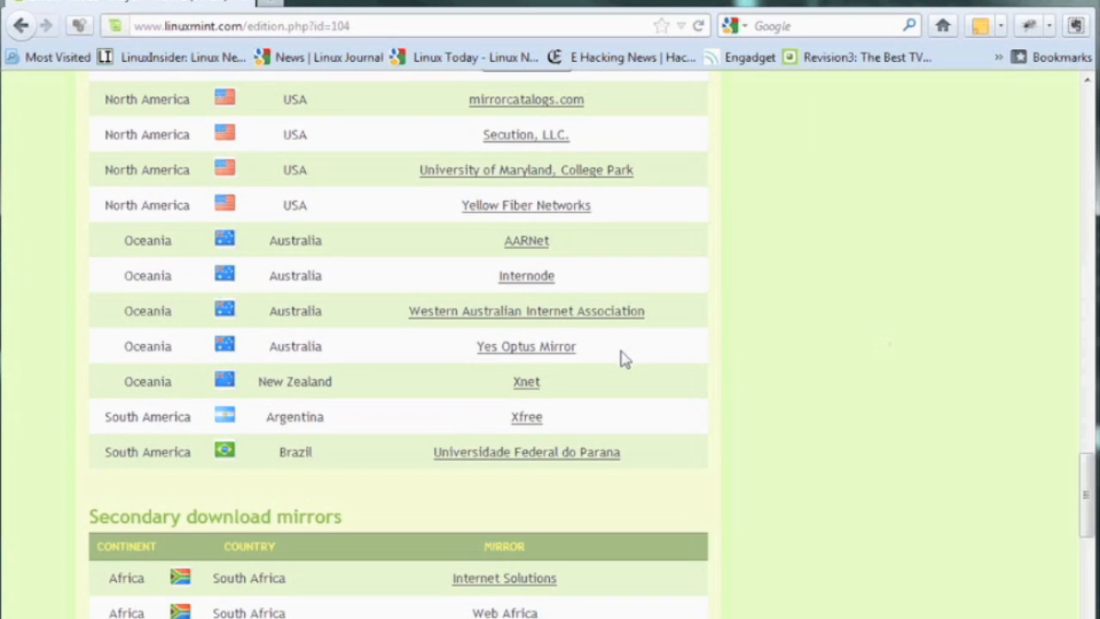
{"action": "scroll", "scroll_direction": "up", "scroll_amount": 3}
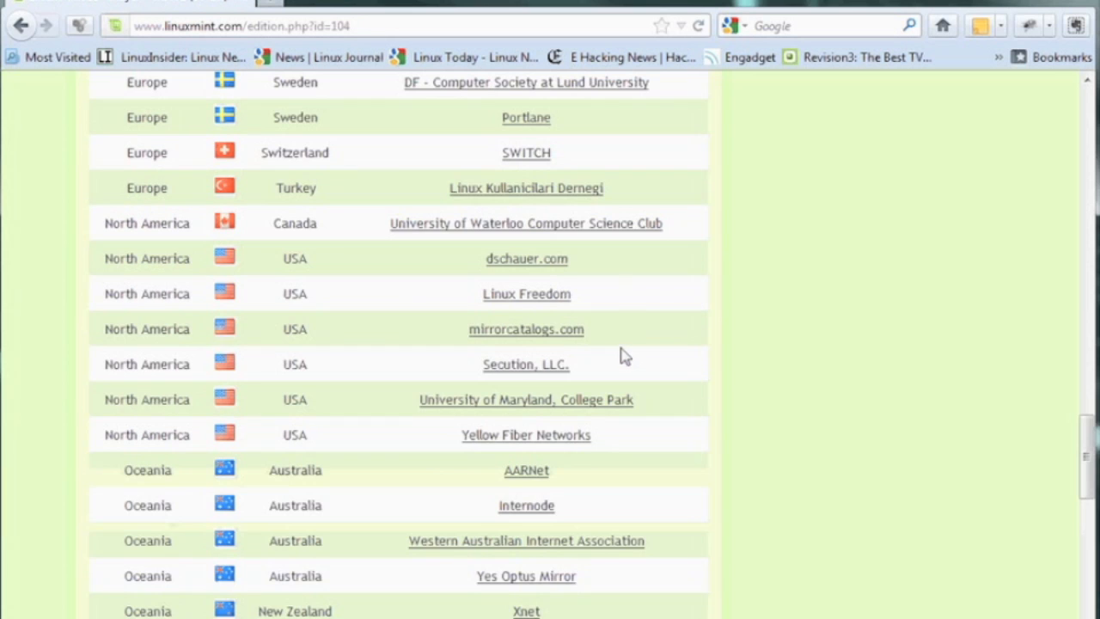
Download linuxmint-13-mate-dvd-64bit.iso (885 MB) from mirrorcatalogs.com, set to Save File.
{"action": "left_click", "coordinate": [526, 330]}
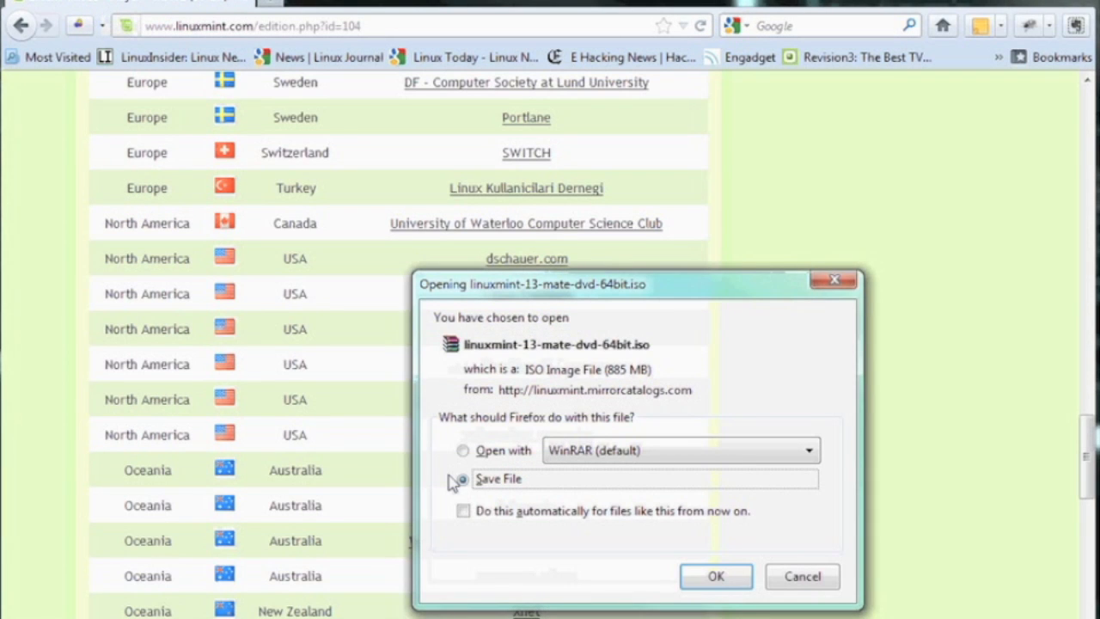
{"action": "left_click", "coordinate": [464, 478]}
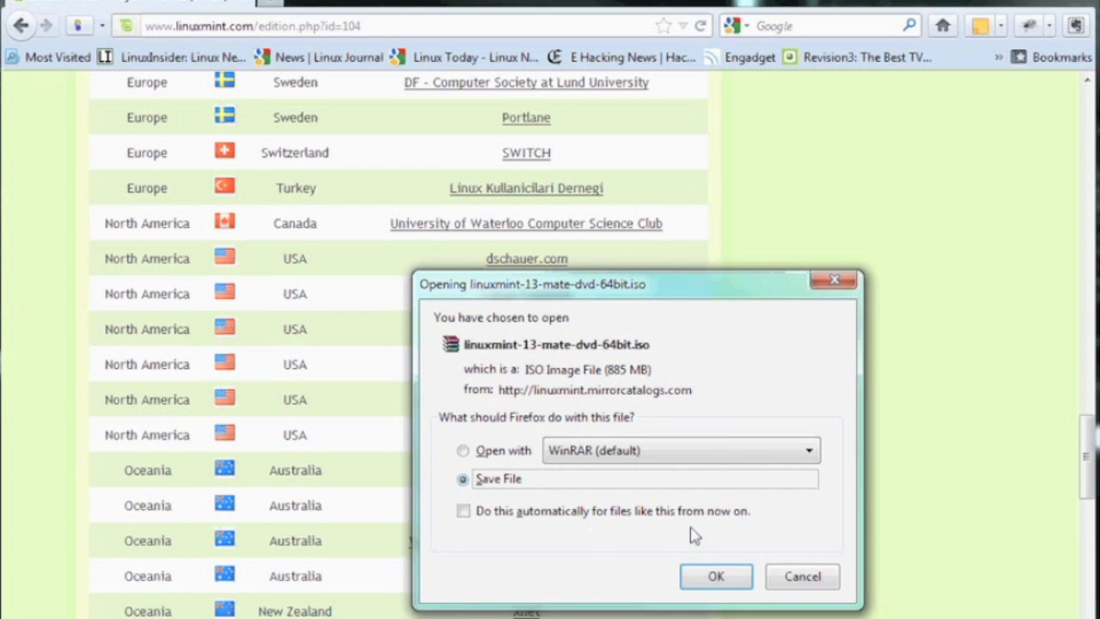
{"action": "mouse_move", "coordinate": [726, 574]}
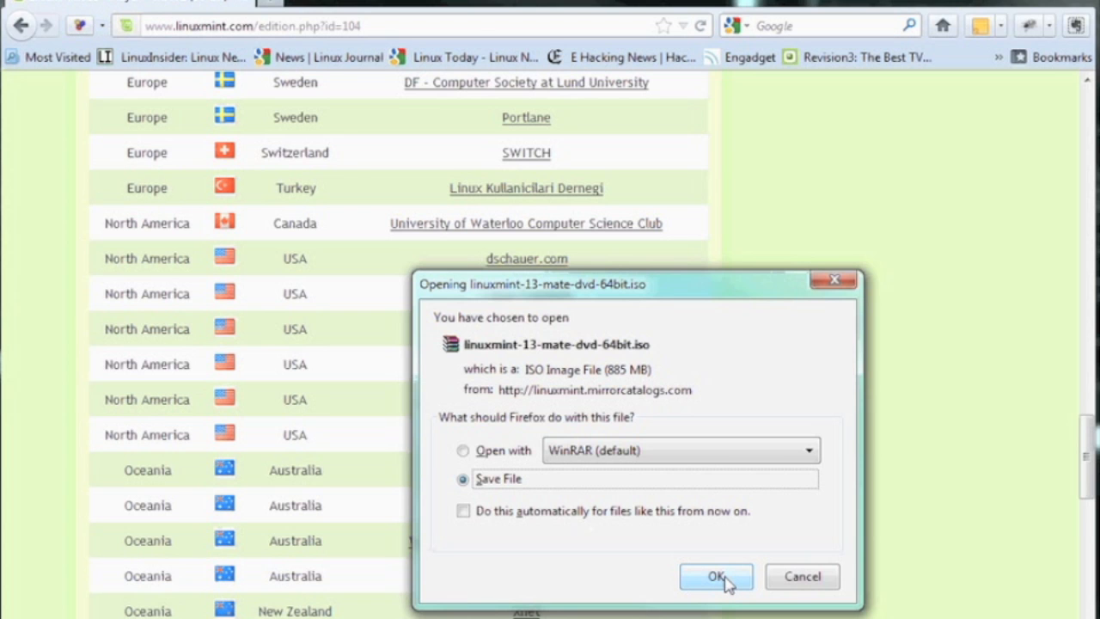
Save the Mint ISO, then download and save Universal-USB-Installer-1.9.0.1.exe from pendrivelinux.com.
{"action": "left_click", "coordinate": [715, 576]}
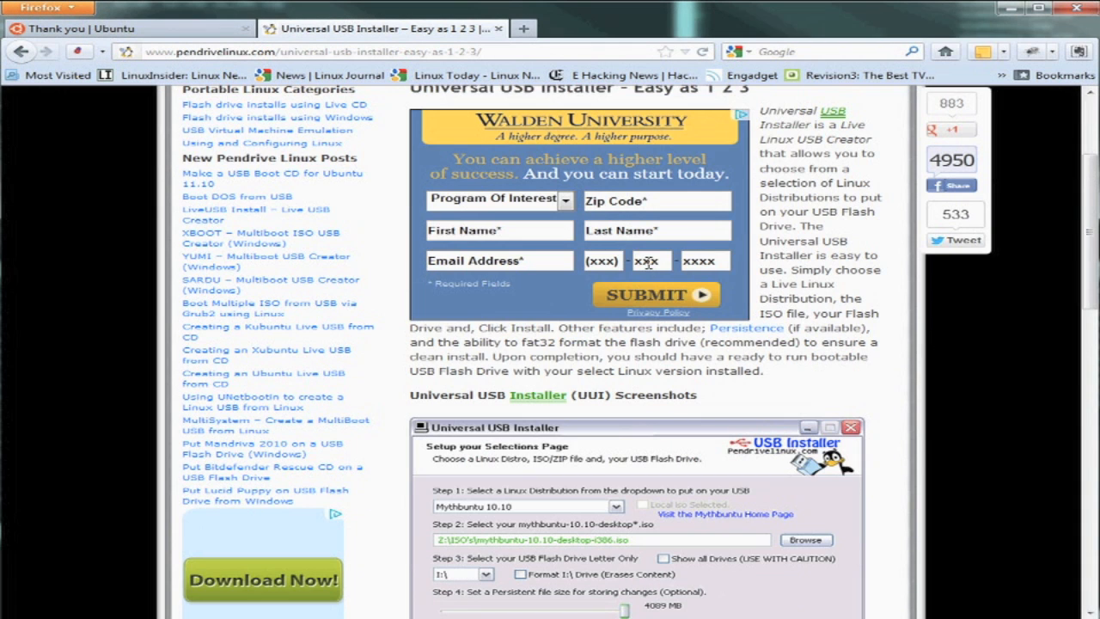
{"action": "scroll", "scroll_direction": "down", "scroll_amount": 3}
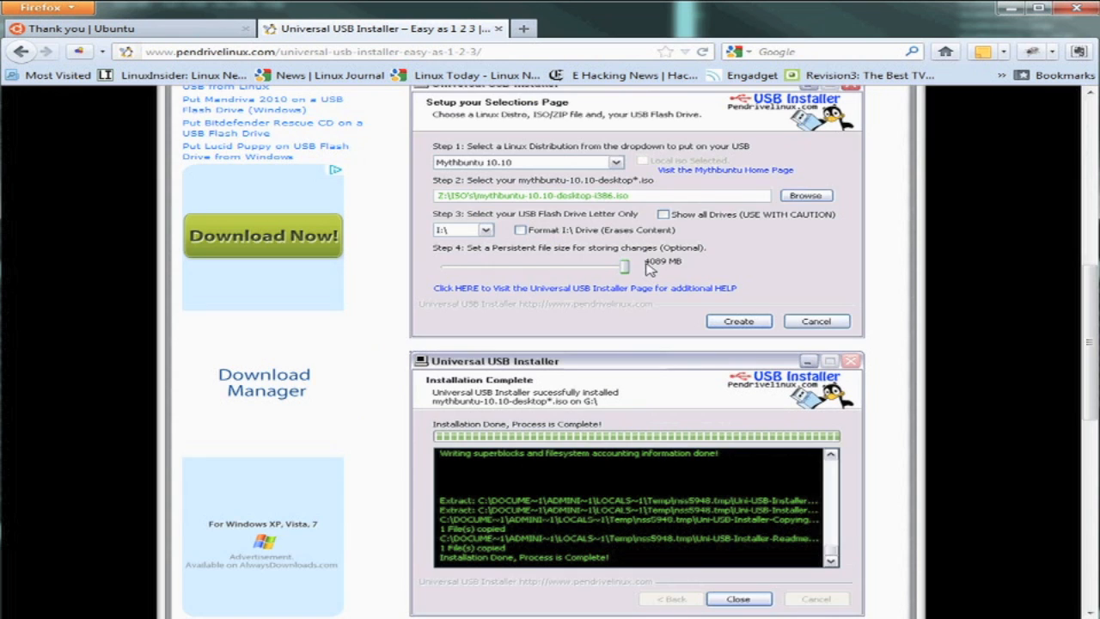
{"action": "scroll", "scroll_direction": "down", "scroll_amount": 3}
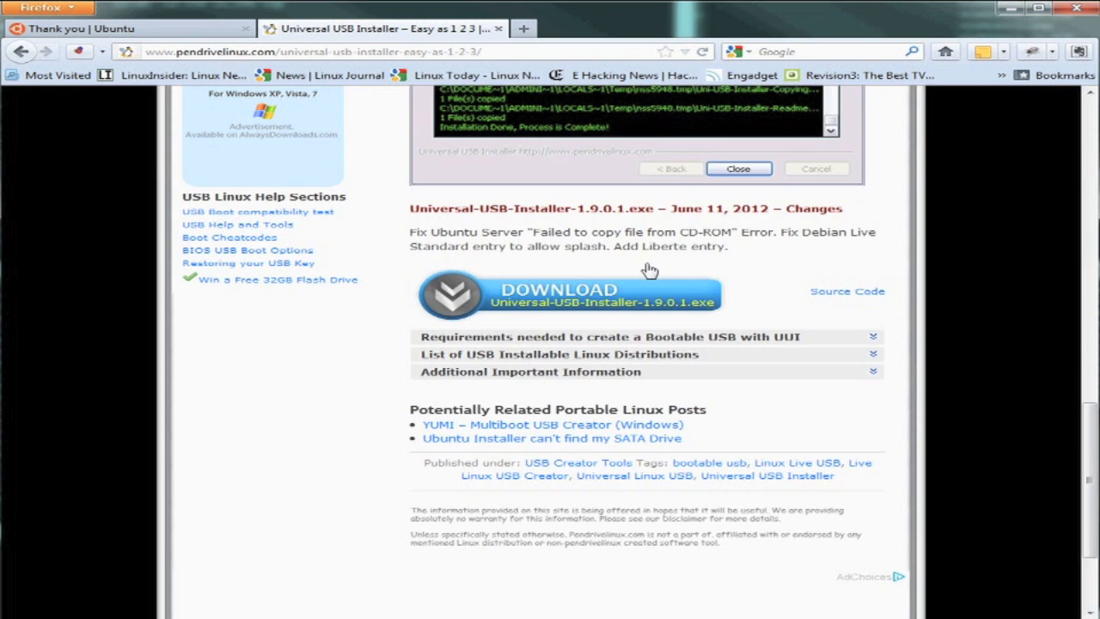
{"action": "mouse_move", "coordinate": [698, 316]}
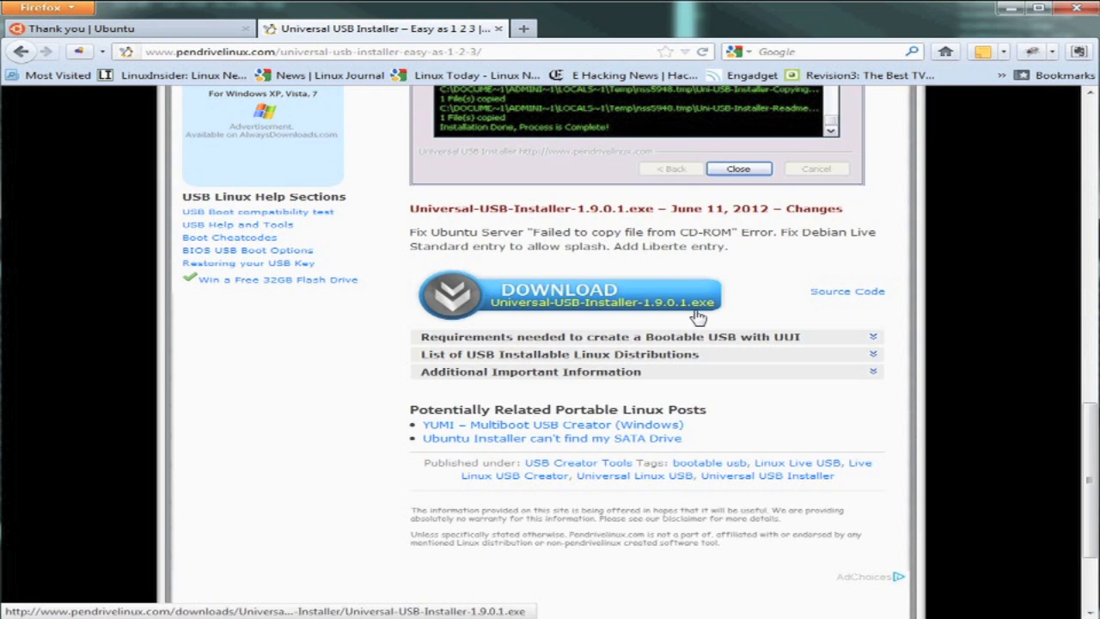
{"action": "mouse_move", "coordinate": [667, 310]}
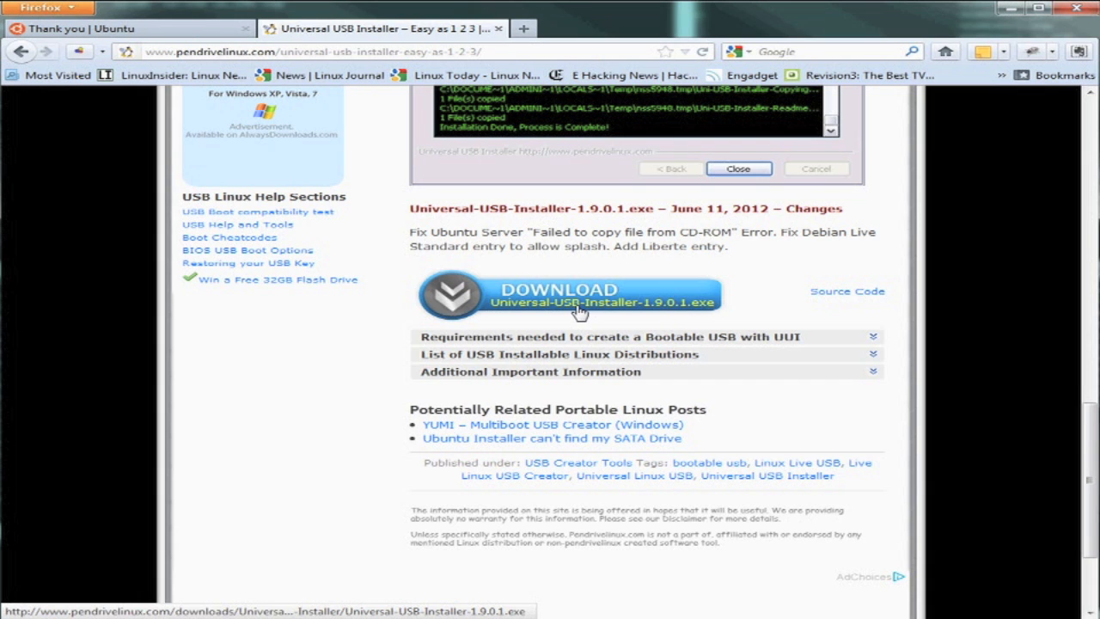
{"action": "left_click", "coordinate": [557, 294]}
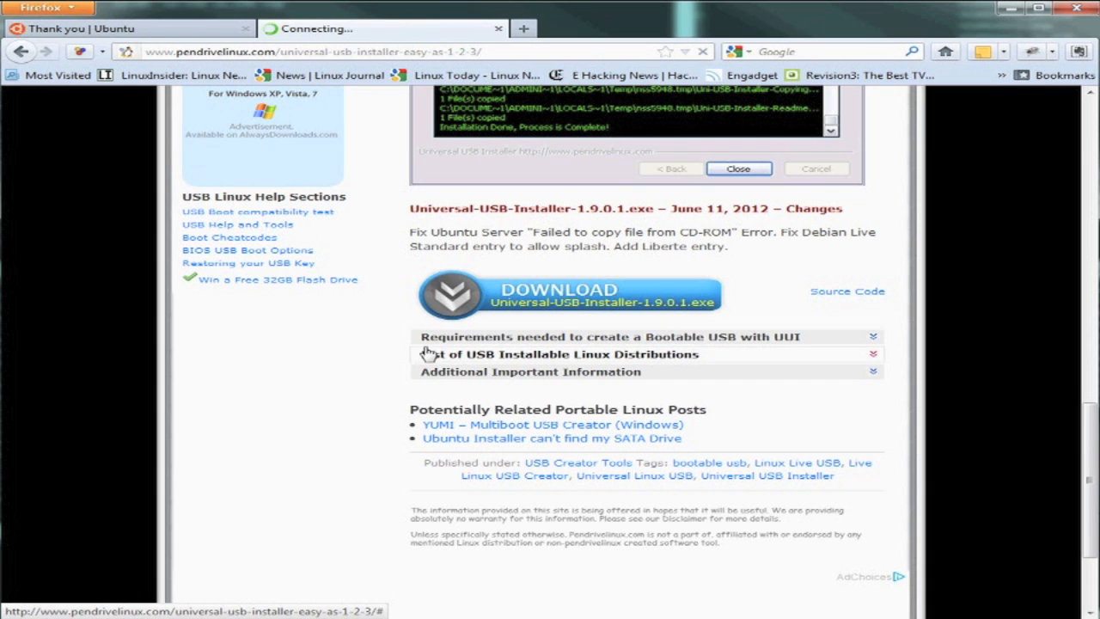
{"action": "left_click", "coordinate": [569, 296]}
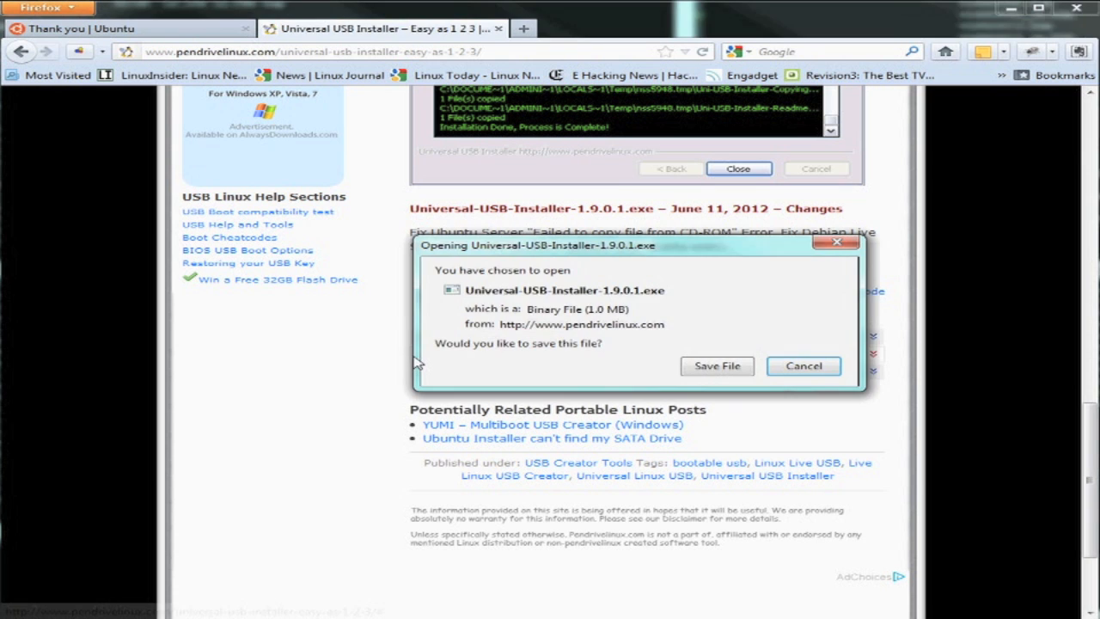
{"action": "left_click", "coordinate": [717, 365]}
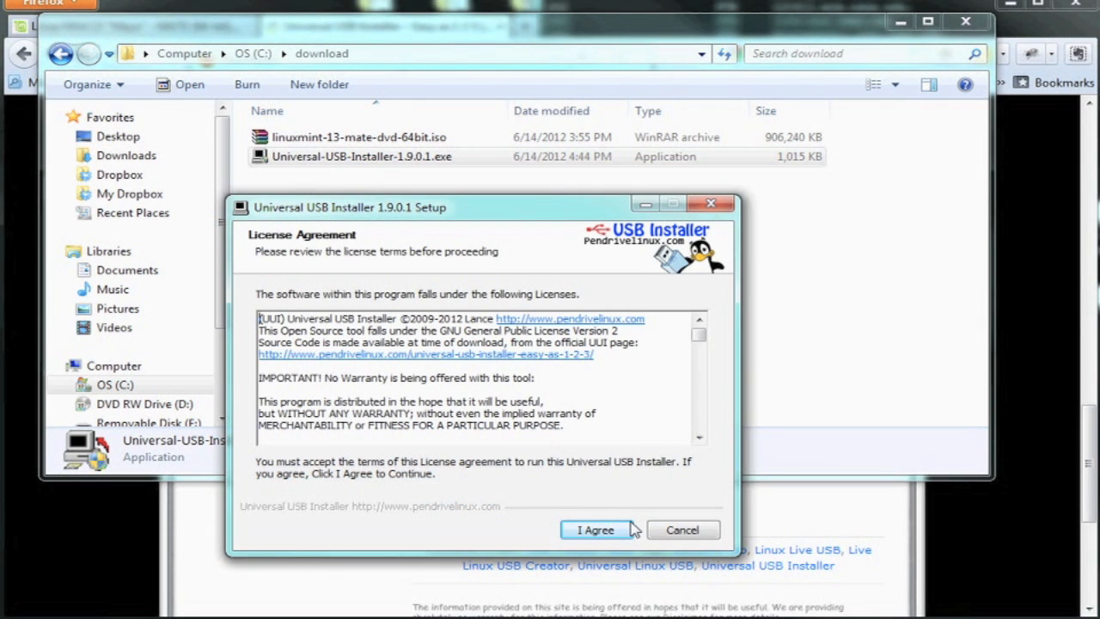
Run the installer and accept its licence agreement to reach the setup page.
{"action": "left_click", "coordinate": [595, 529]}
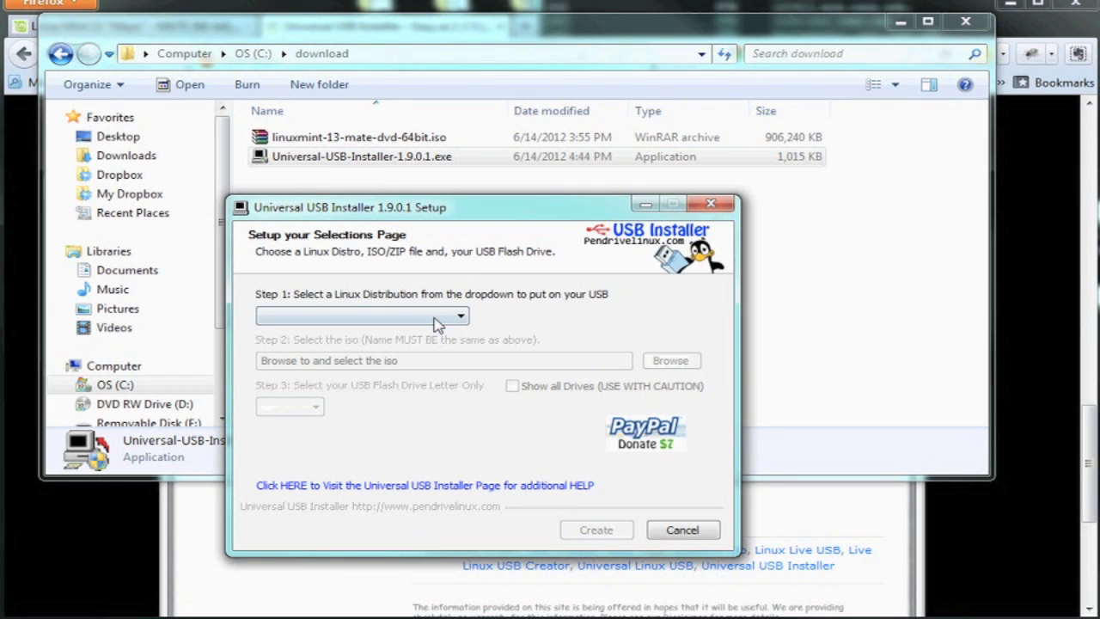
{"action": "left_click", "coordinate": [459, 317]}
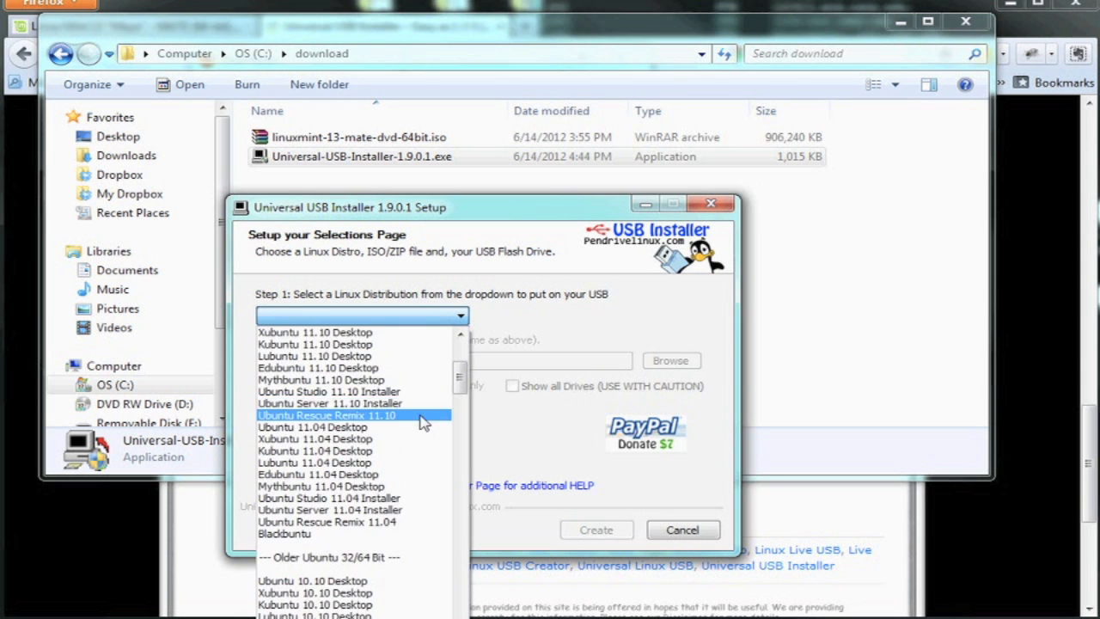
Select Linux Mint 13 Mate, the downloaded 64-bit ISO, and drive E:\ with Fat32 formatting.
{"action": "scroll", "scroll_direction": "down", "scroll_amount": 3}
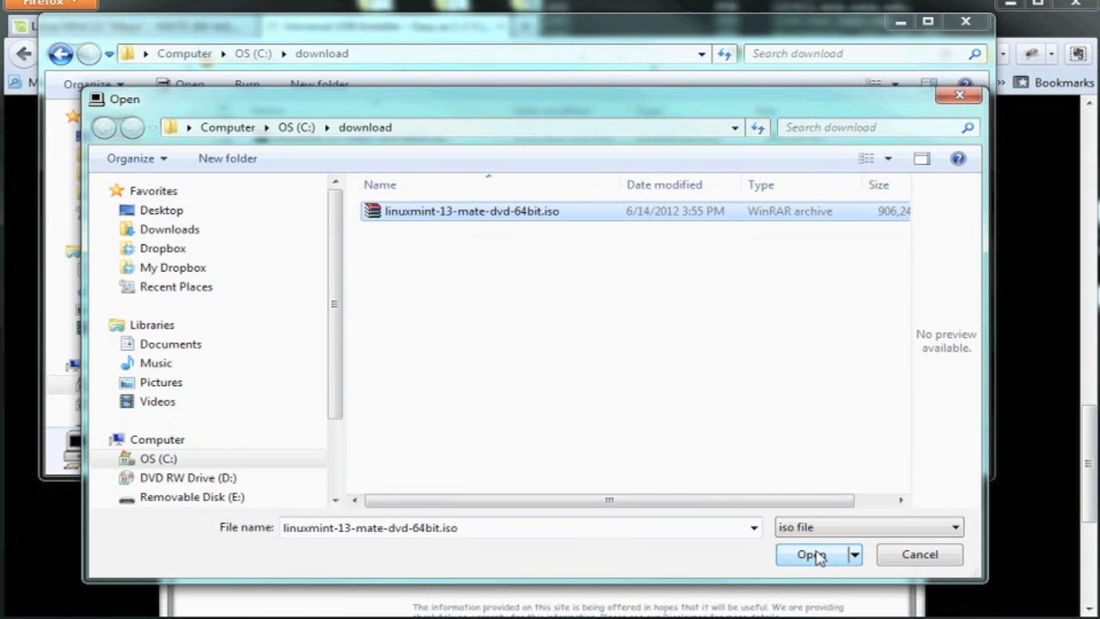
{"action": "left_click", "coordinate": [812, 553]}
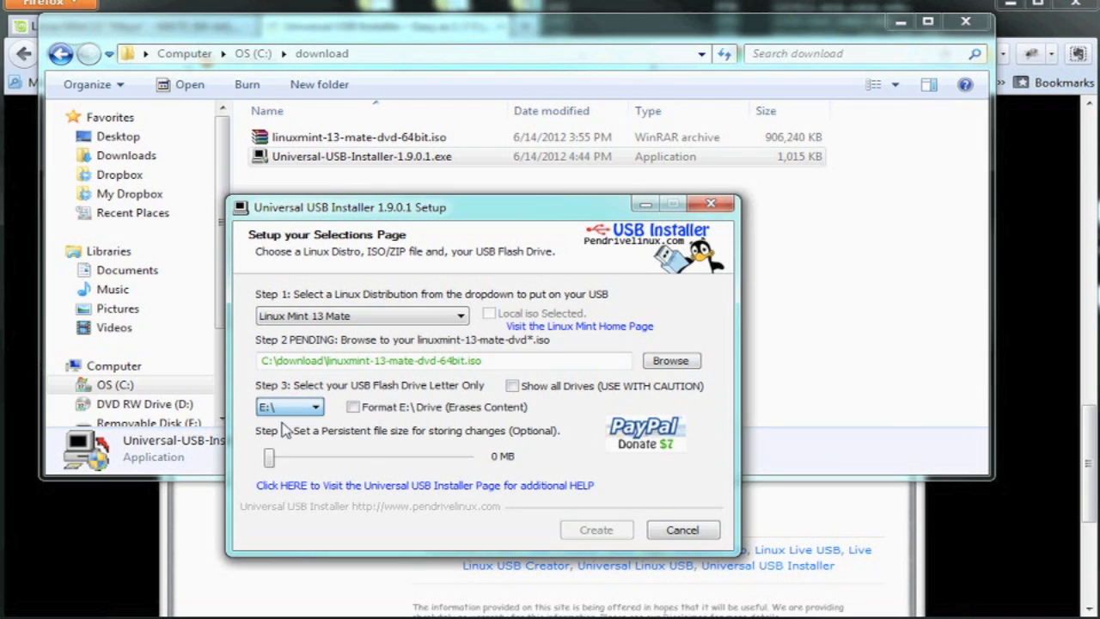
{"action": "left_click", "coordinate": [353, 405]}
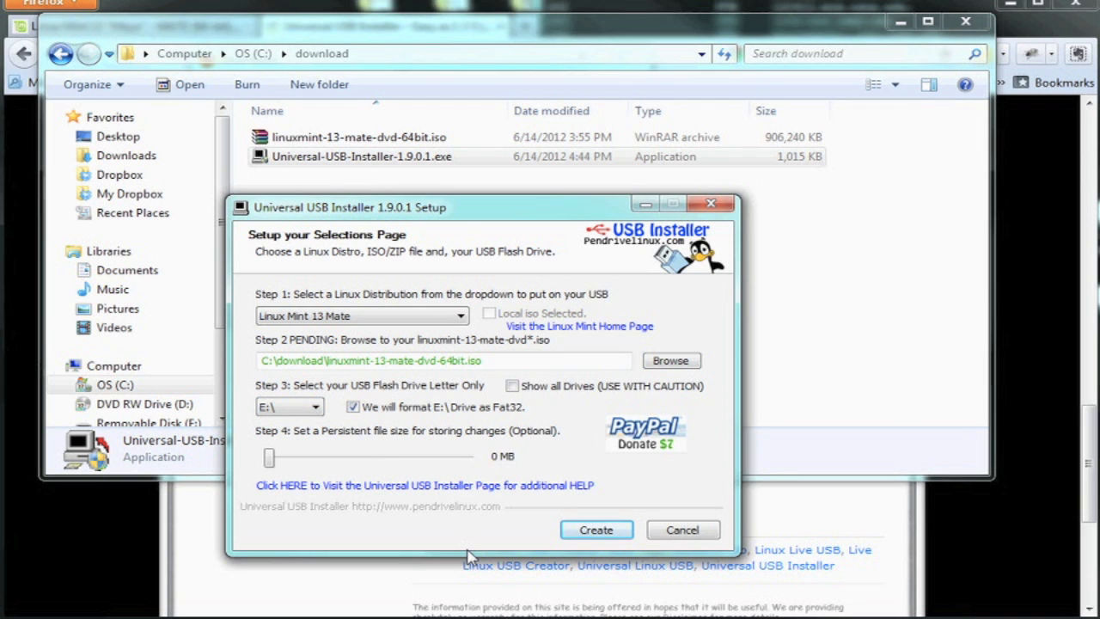
{"action": "mouse_move", "coordinate": [568, 490]}
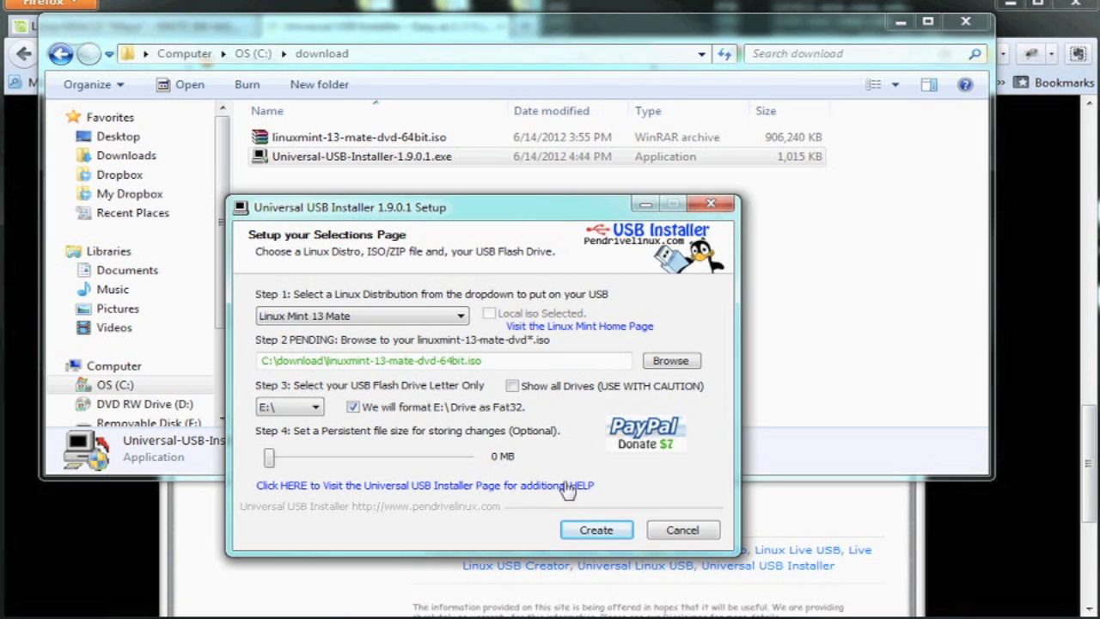
Create the bootable USB, confirming the format and overwrite warning for drive E:.
{"action": "left_click", "coordinate": [595, 530]}
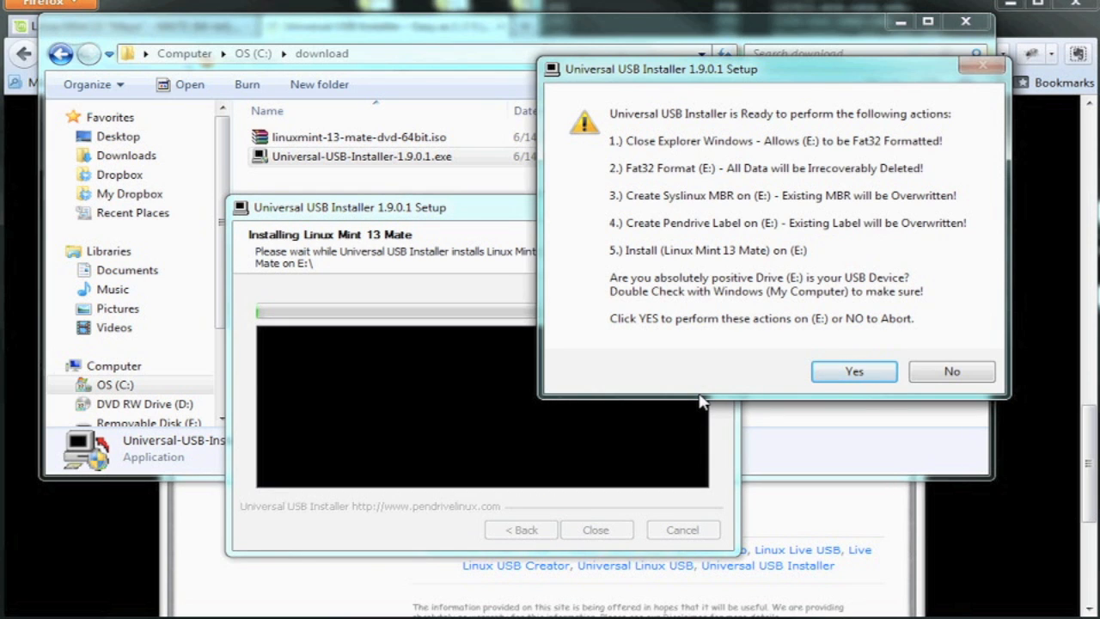
{"action": "left_click", "coordinate": [853, 371]}
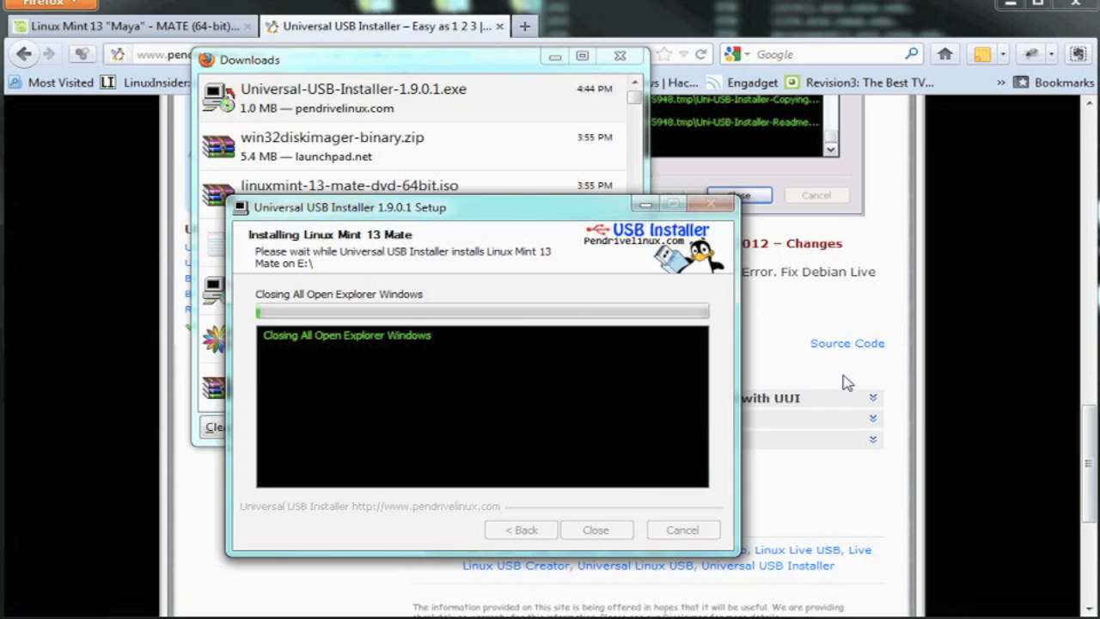